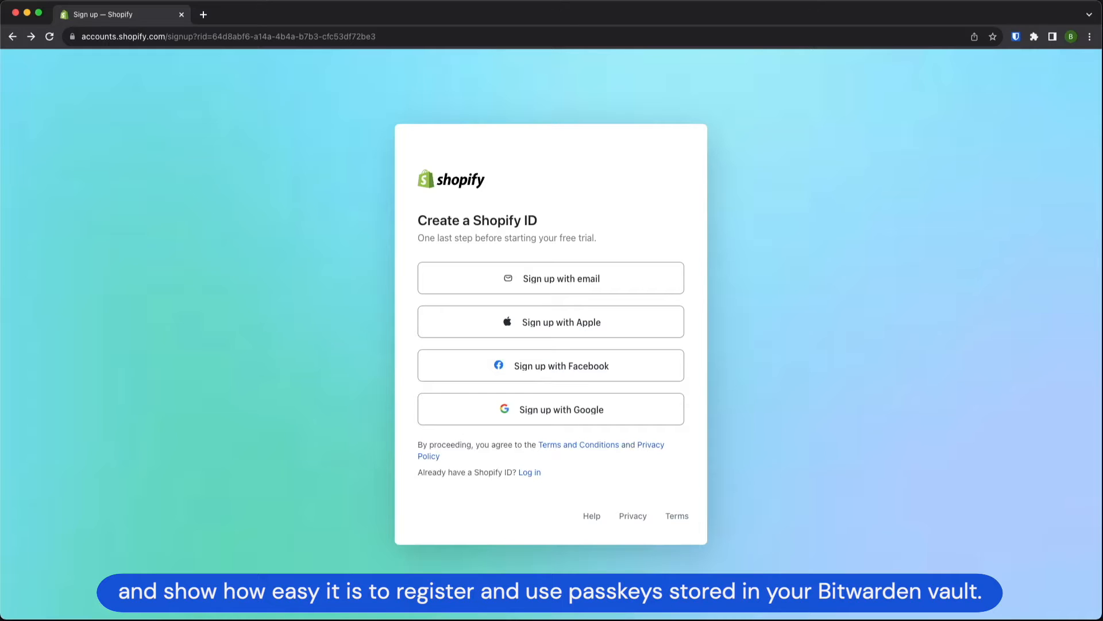
Step: Enter the email, the name 'Passkey Demo' and a Bitwarden-generated strong password in both password fields
left_click(551, 277)
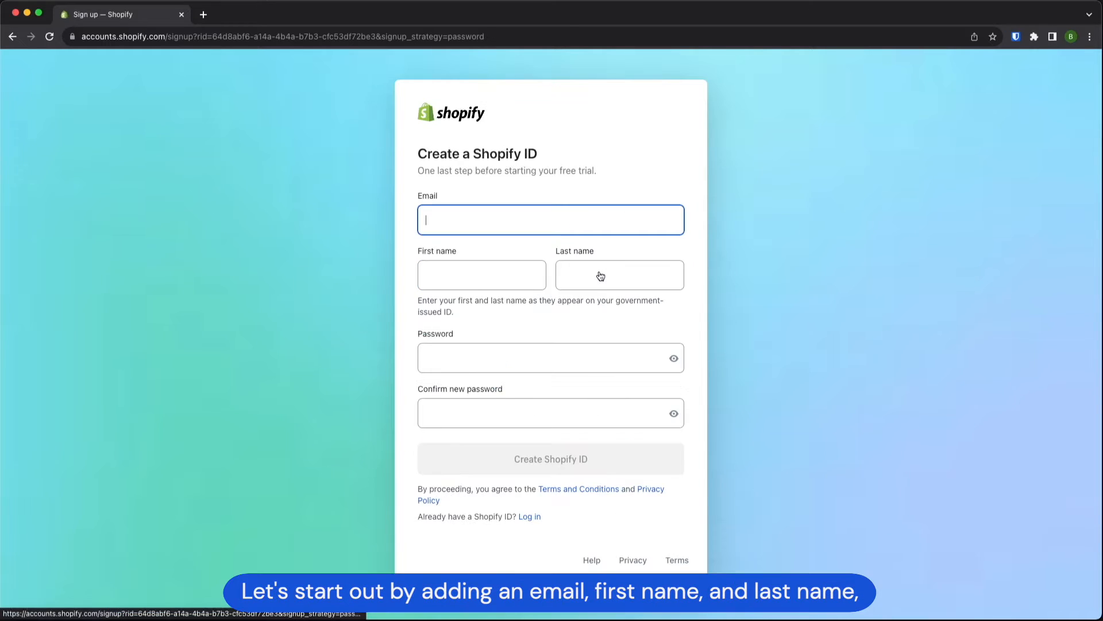
mouse_move(559, 220)
type("Pas")
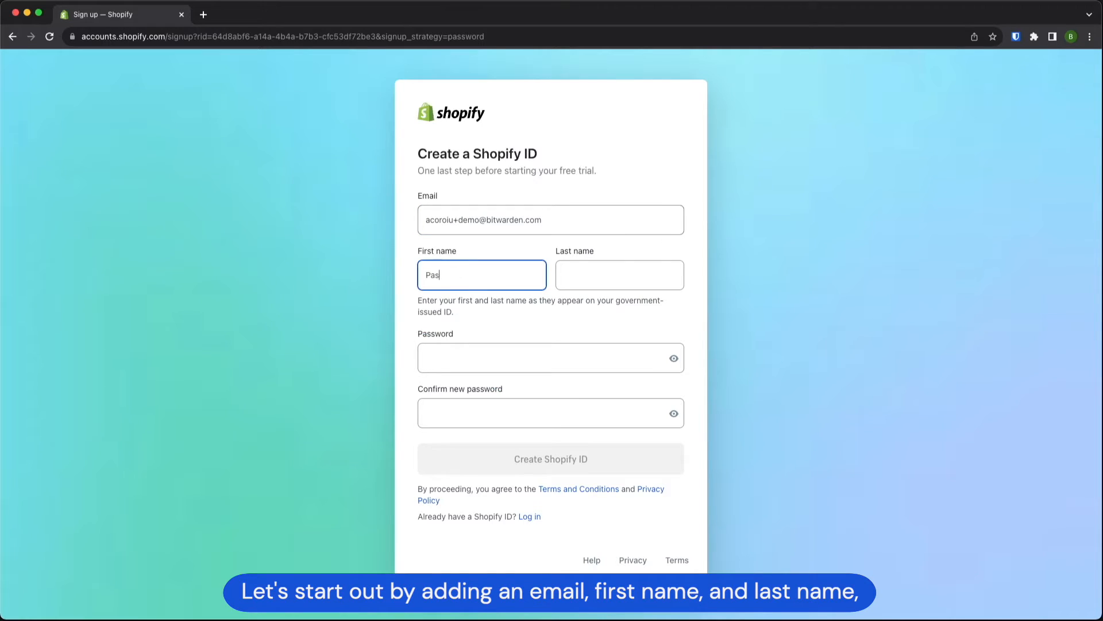
type("Demo")
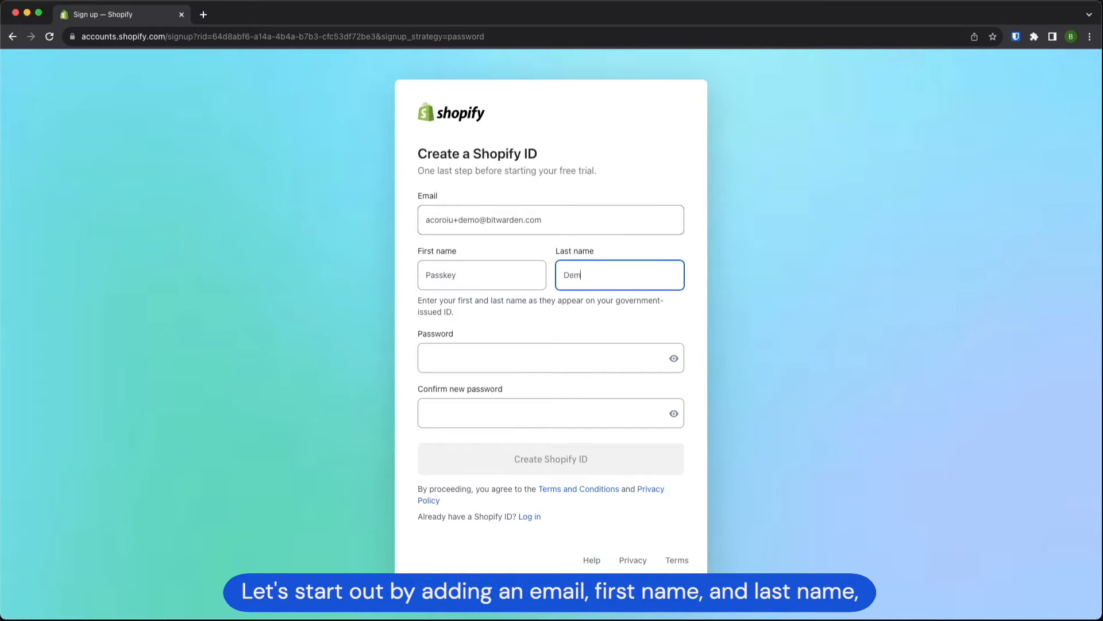
left_click(546, 350)
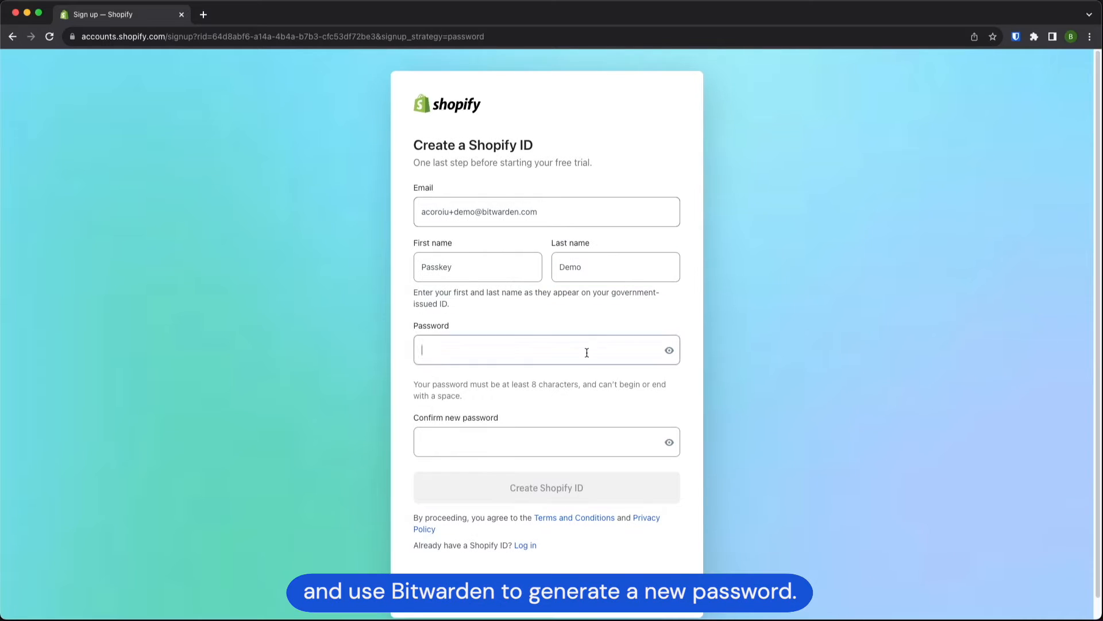
scroll("down", 3)
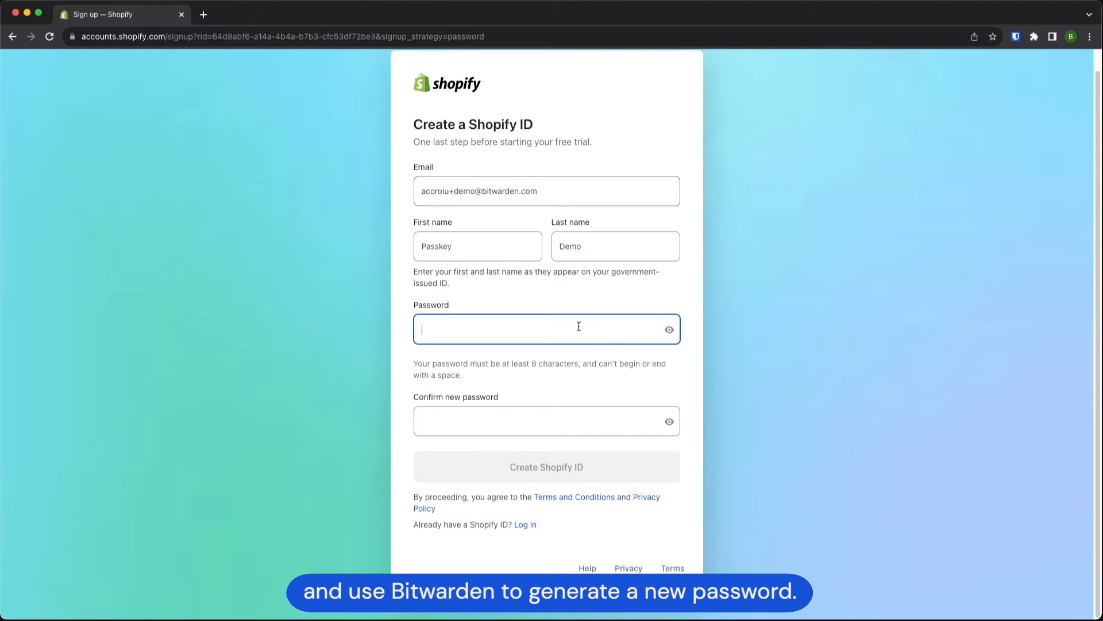
right_click(546, 329)
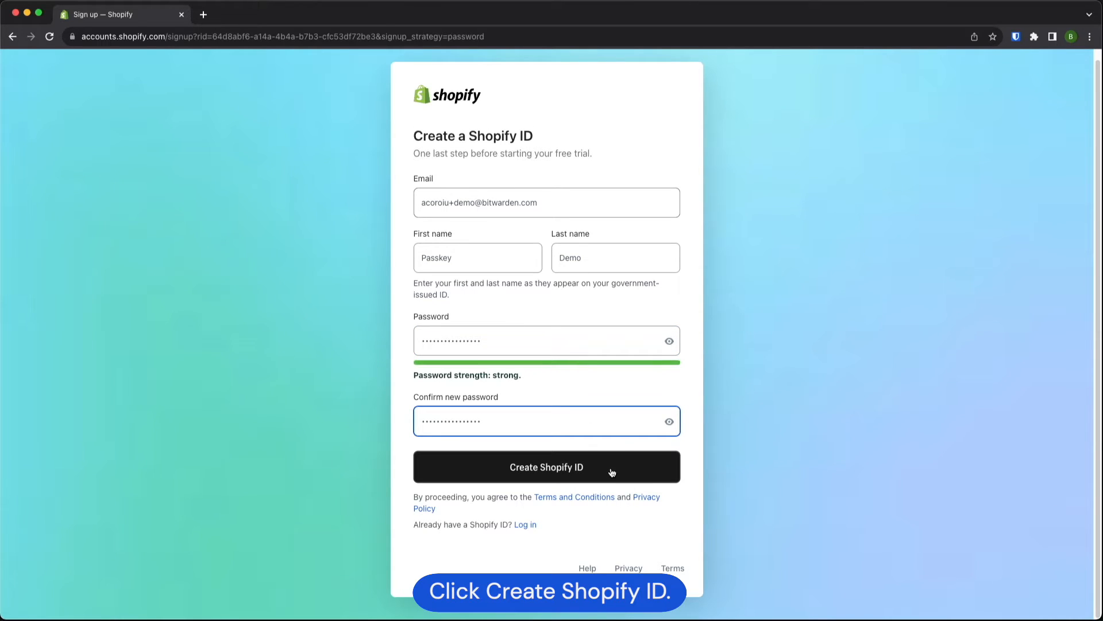
Step: Submit the Create Shopify ID form and save the new Shopify login to the Bitwarden vault
left_click(546, 466)
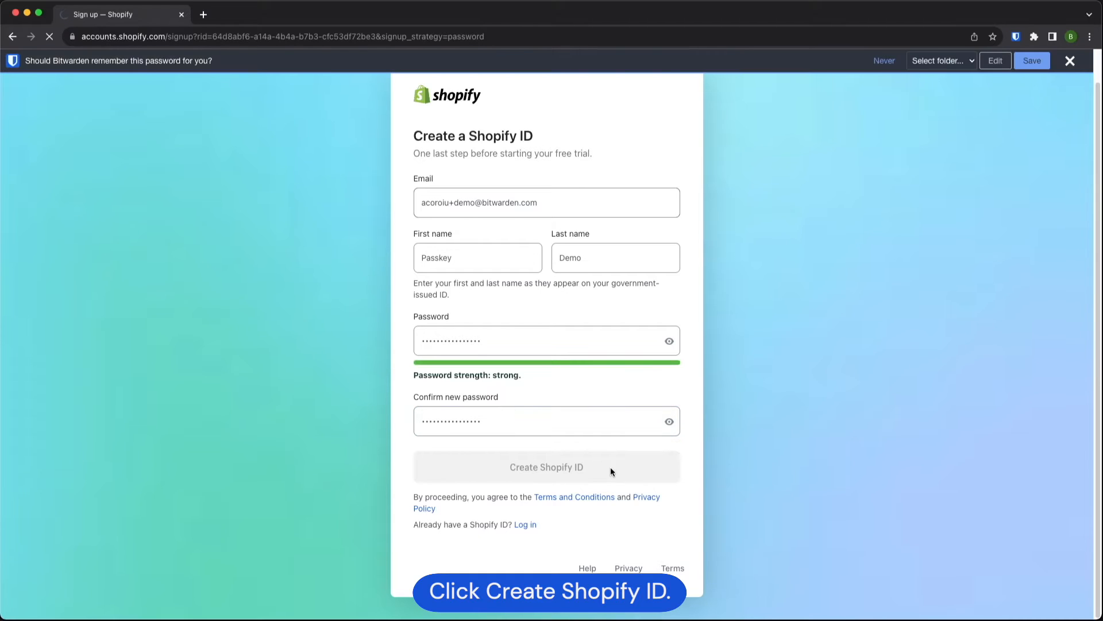
left_click(546, 466)
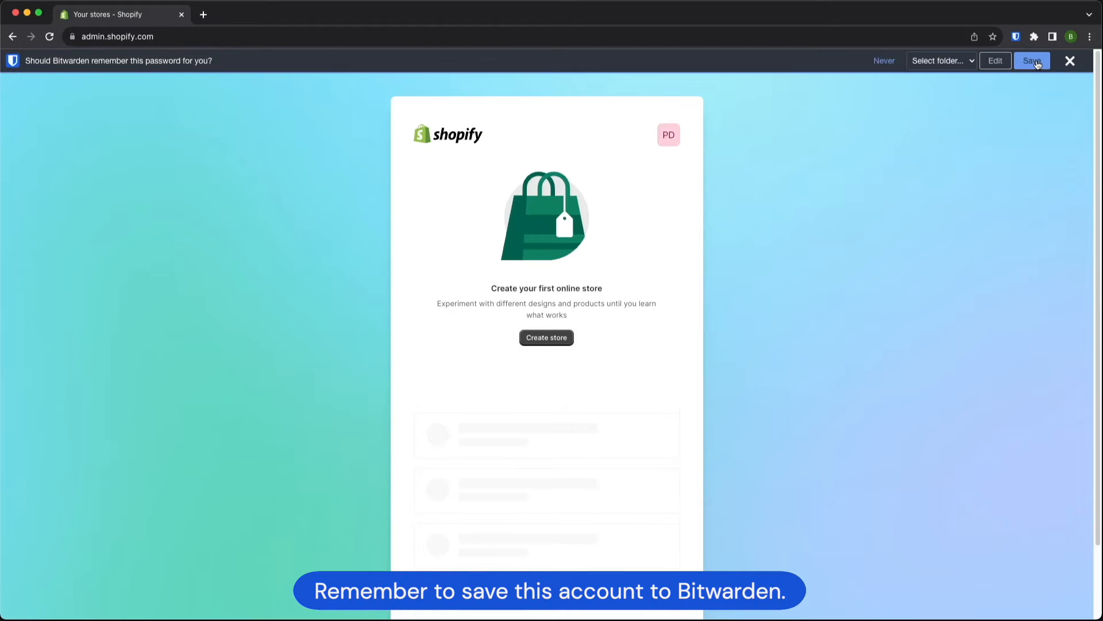
left_click(1031, 61)
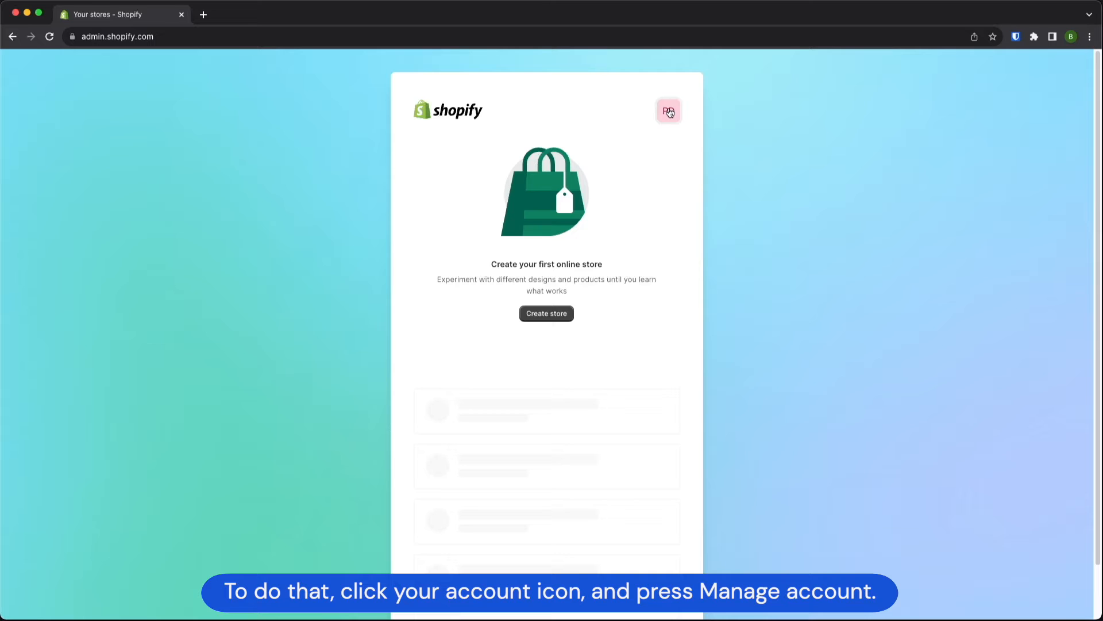
Step: Go to Manage account from the avatar menu and open the Security section
left_click(668, 111)
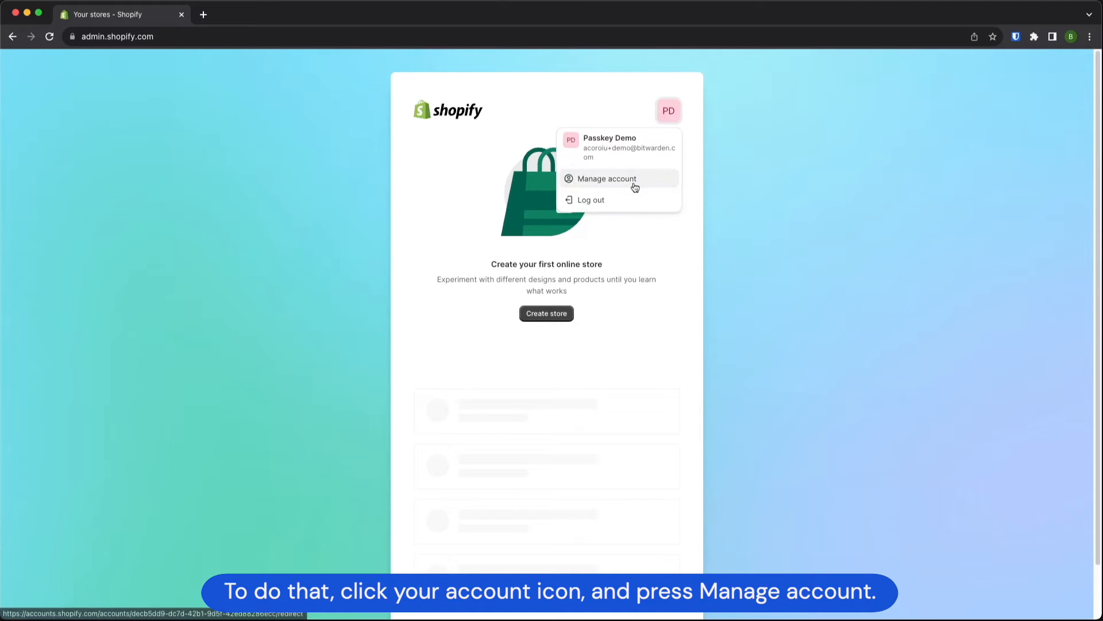
left_click(606, 178)
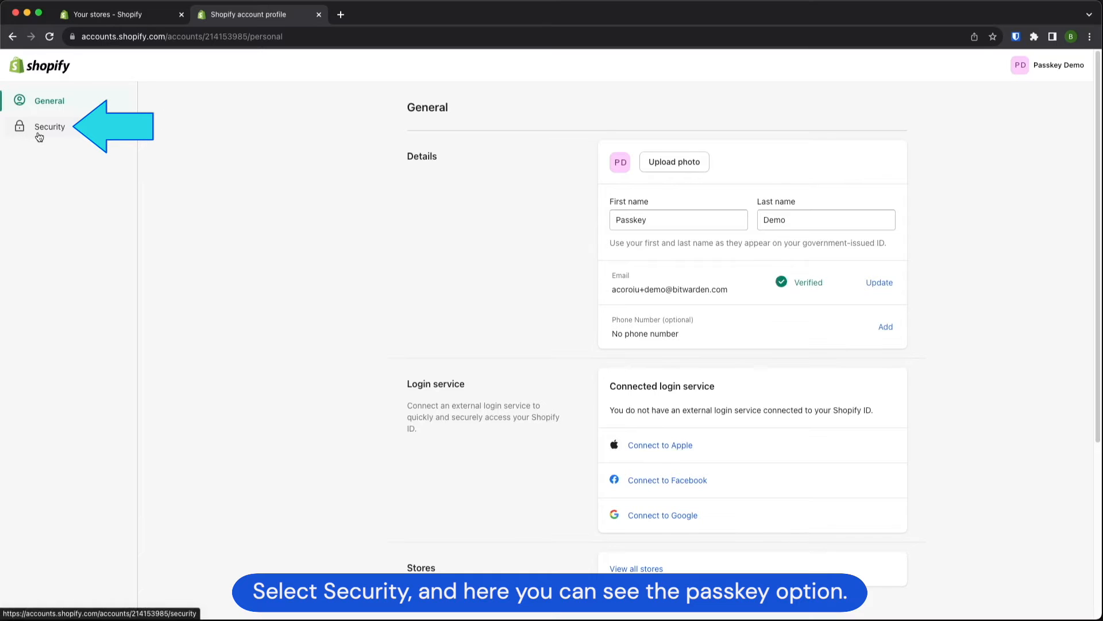
left_click(50, 126)
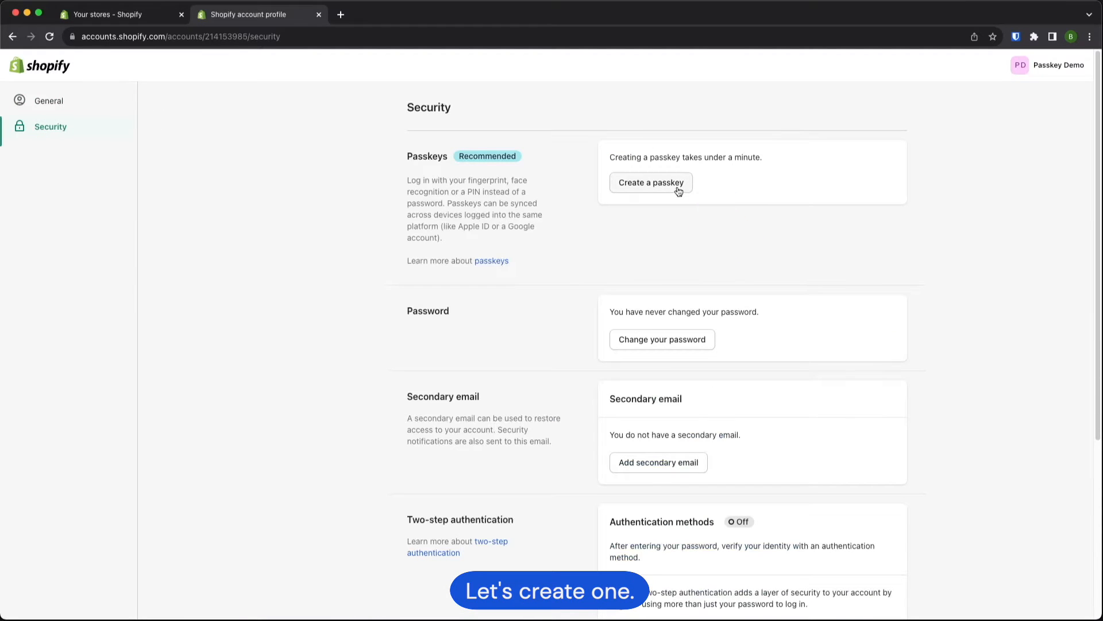
Step: Start passkey creation and autofill the verification password from Bitwarden's saved Shopify login
left_click(649, 182)
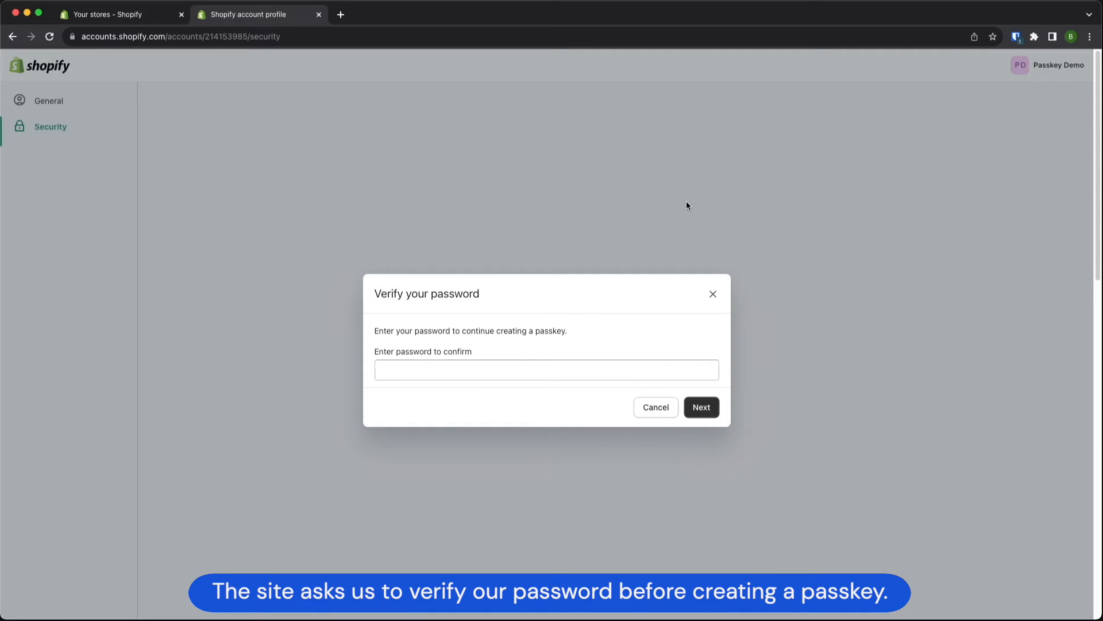
left_click(546, 370)
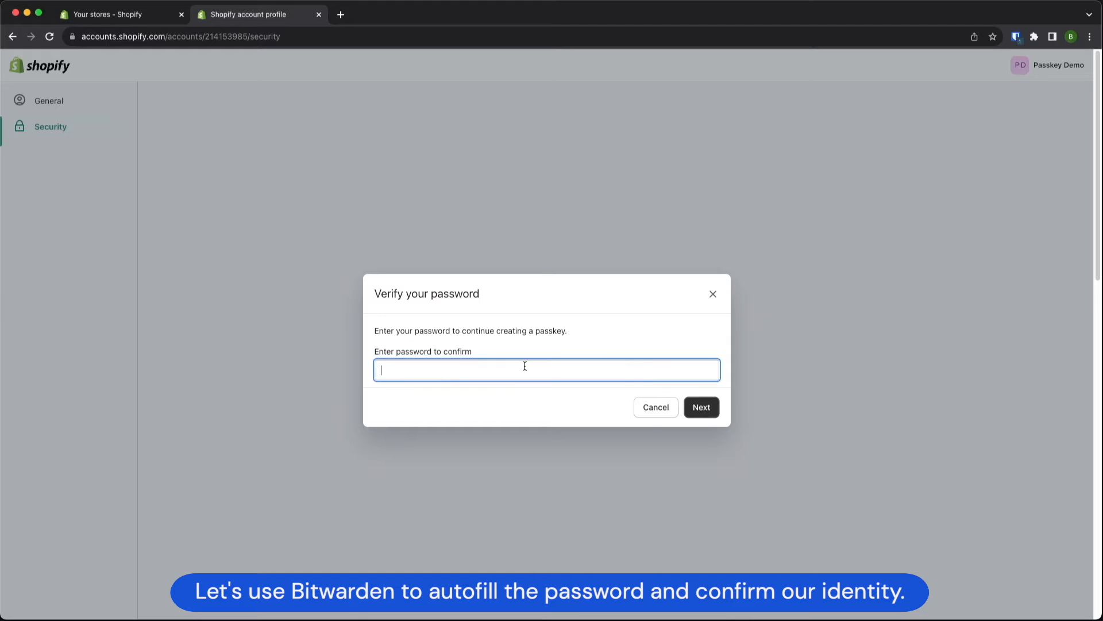
right_click(524, 370)
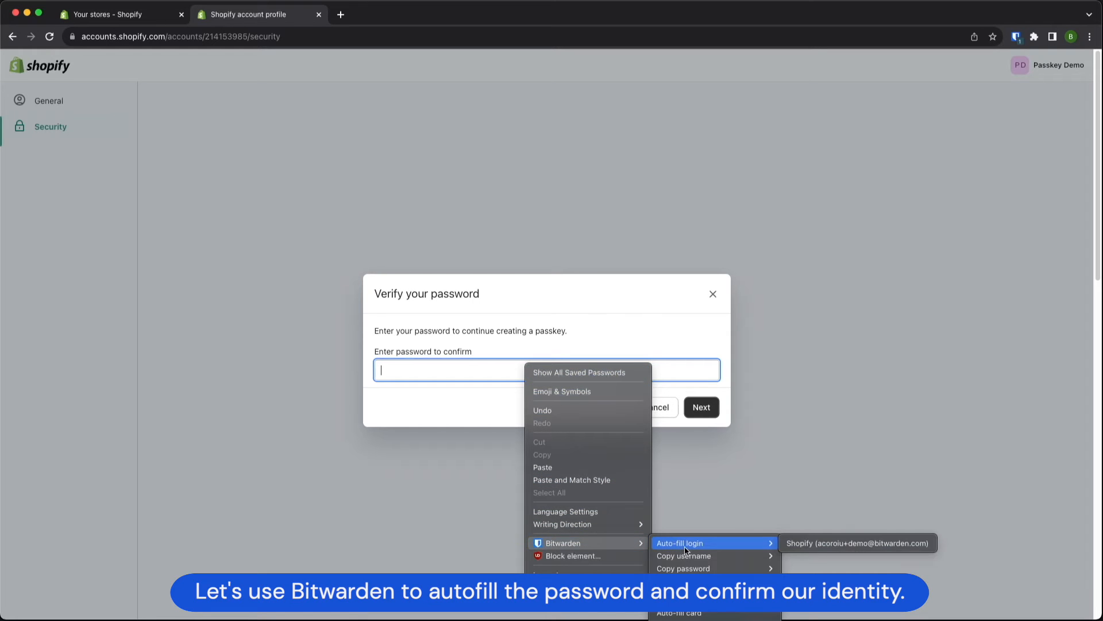
left_click(857, 542)
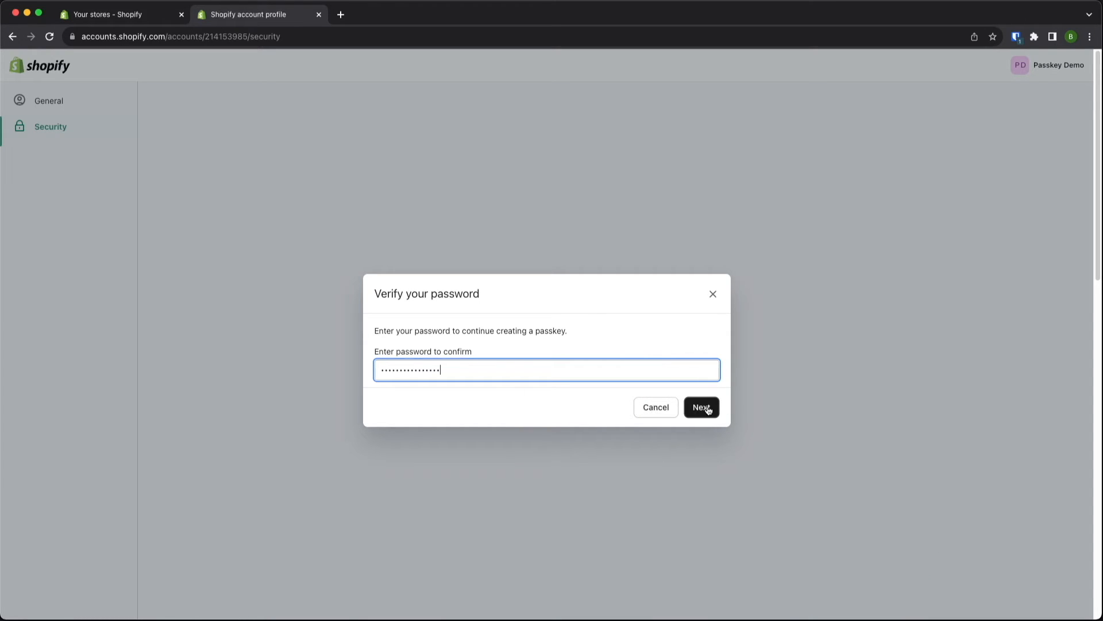
left_click(701, 407)
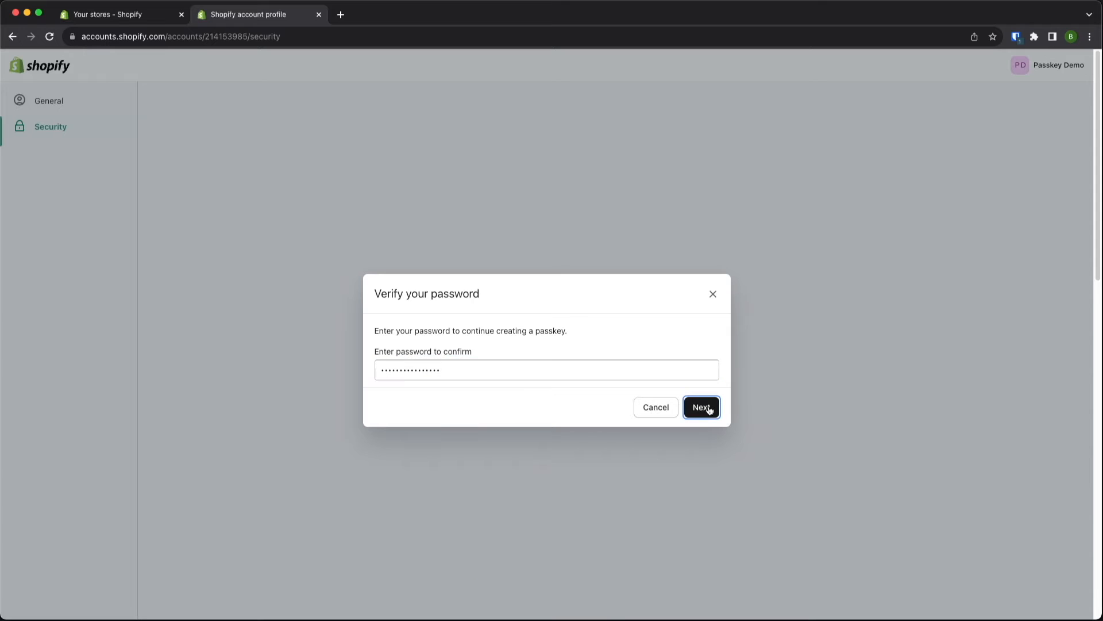
Step: Continue the passkey prompt and save the passkey to the existing Shopify login in Bitwarden
left_click(701, 407)
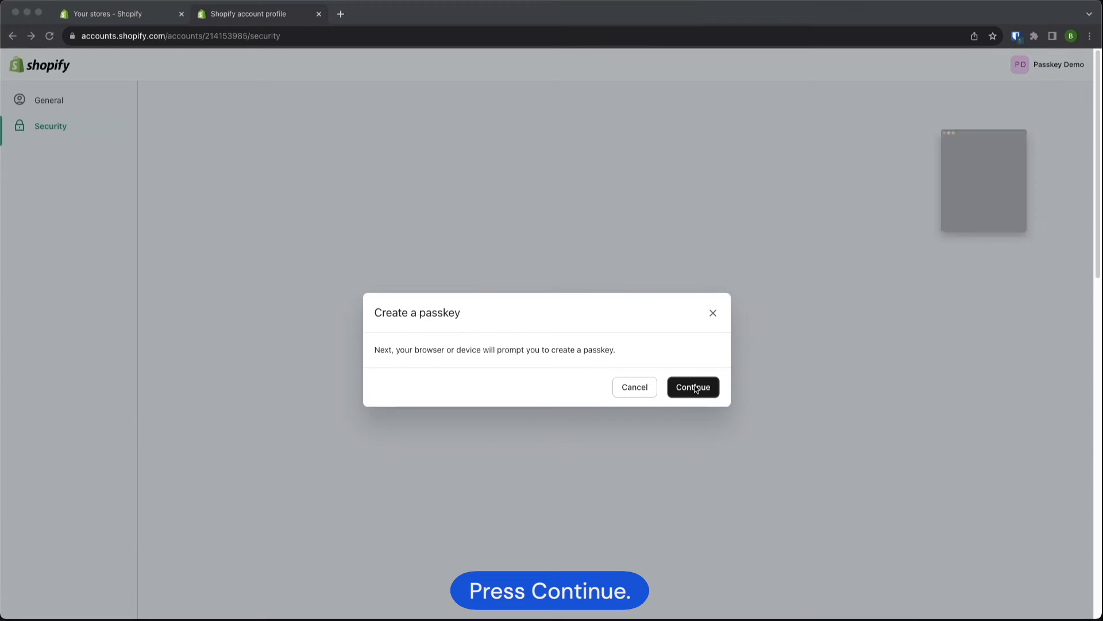
left_click(692, 387)
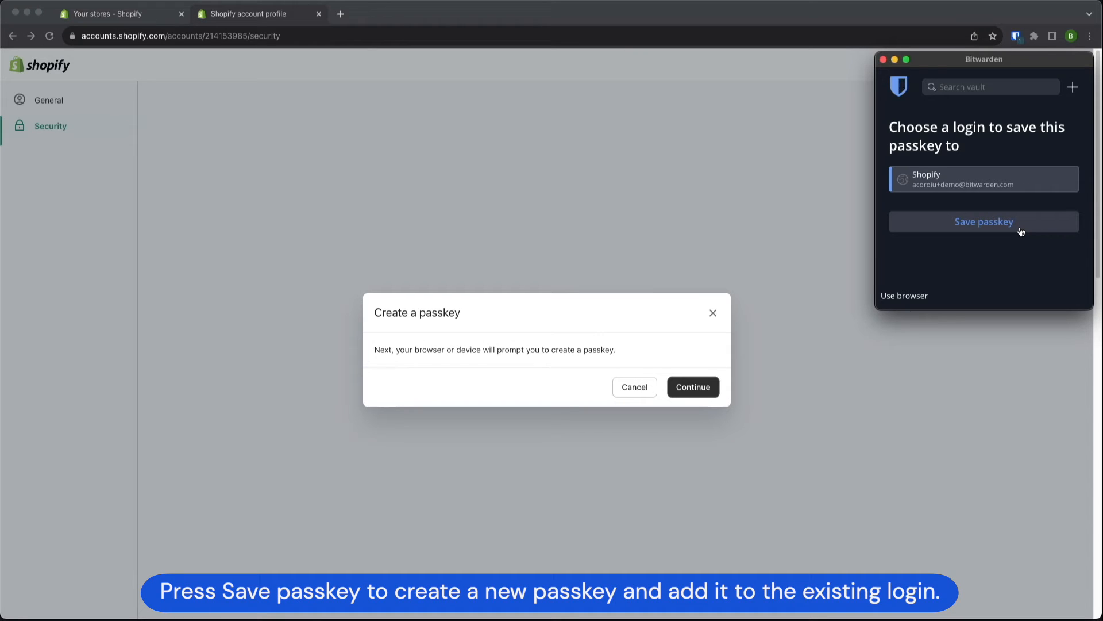
left_click(984, 221)
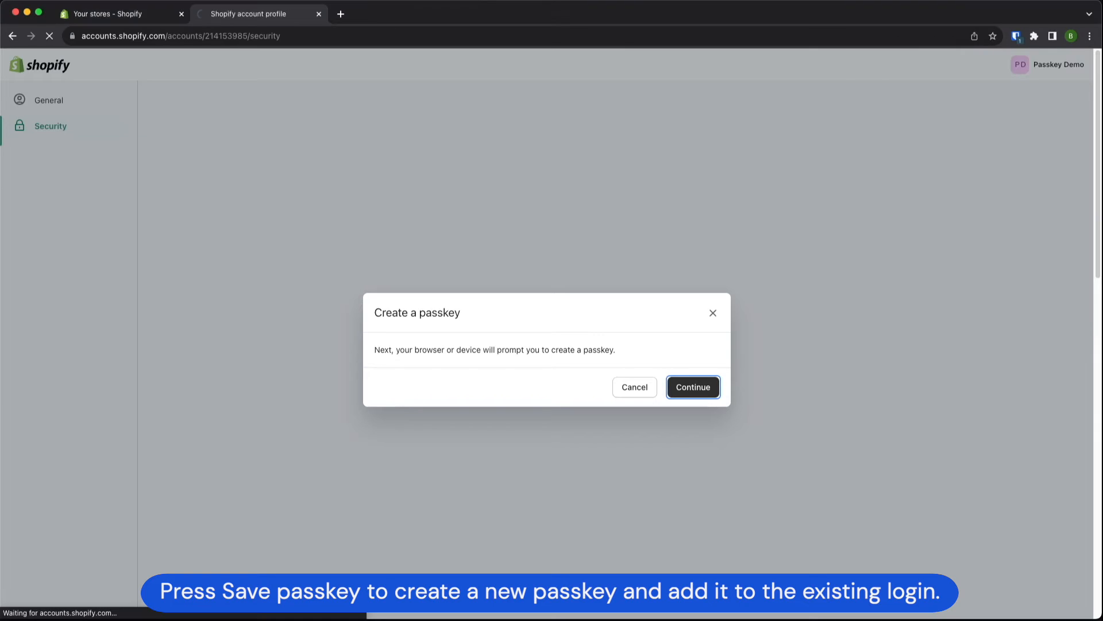
left_click(692, 387)
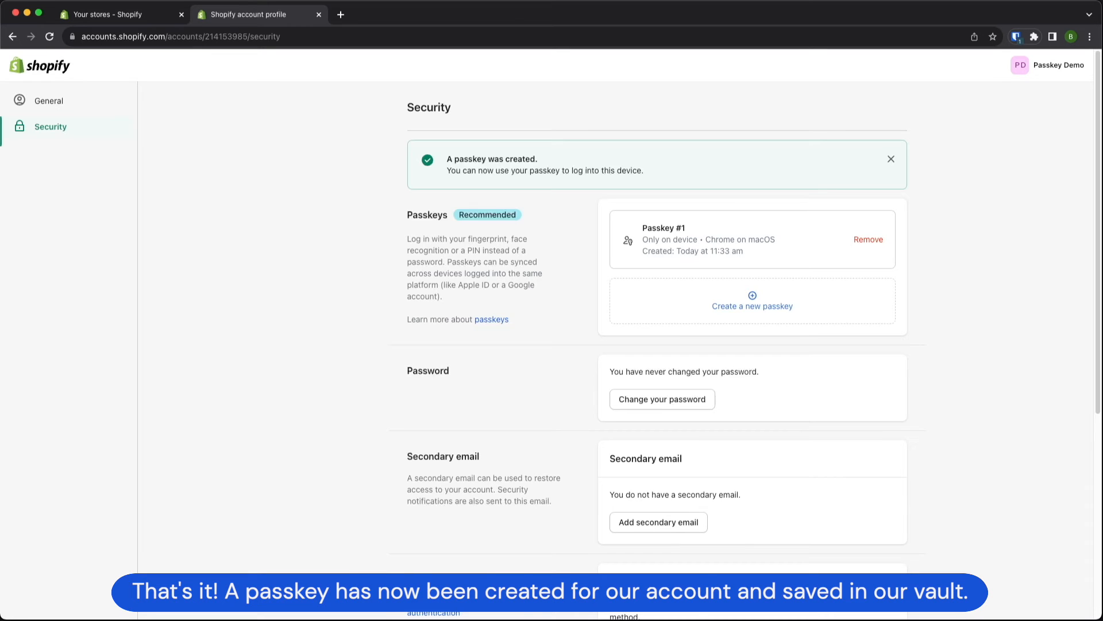
Step: Log out from the account name menu and go to the Shopify login page
left_click(1047, 65)
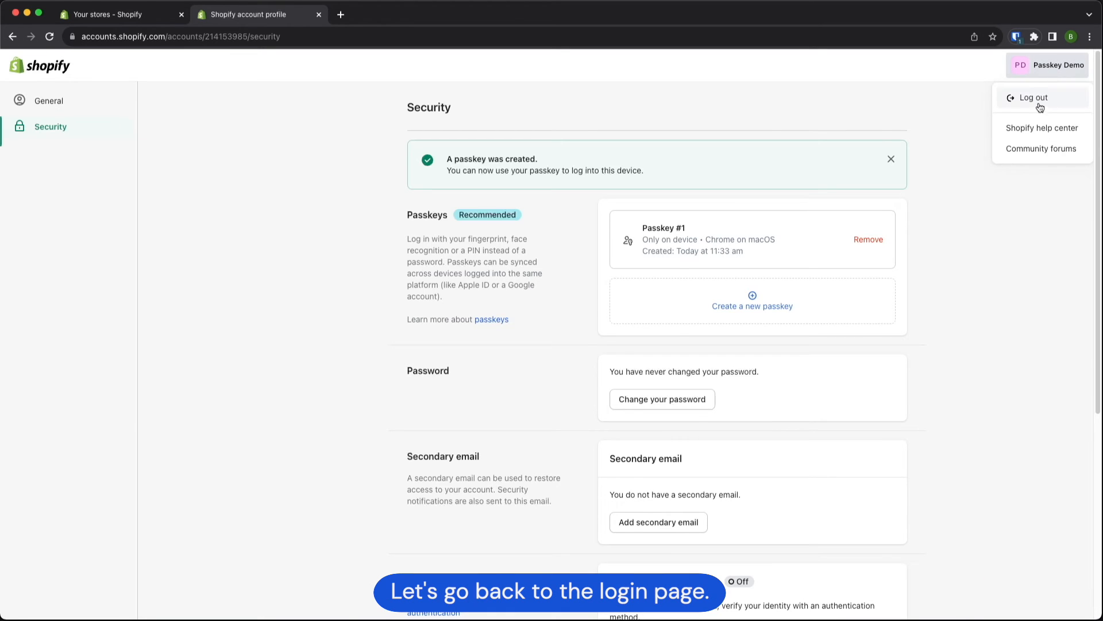
left_click(1032, 97)
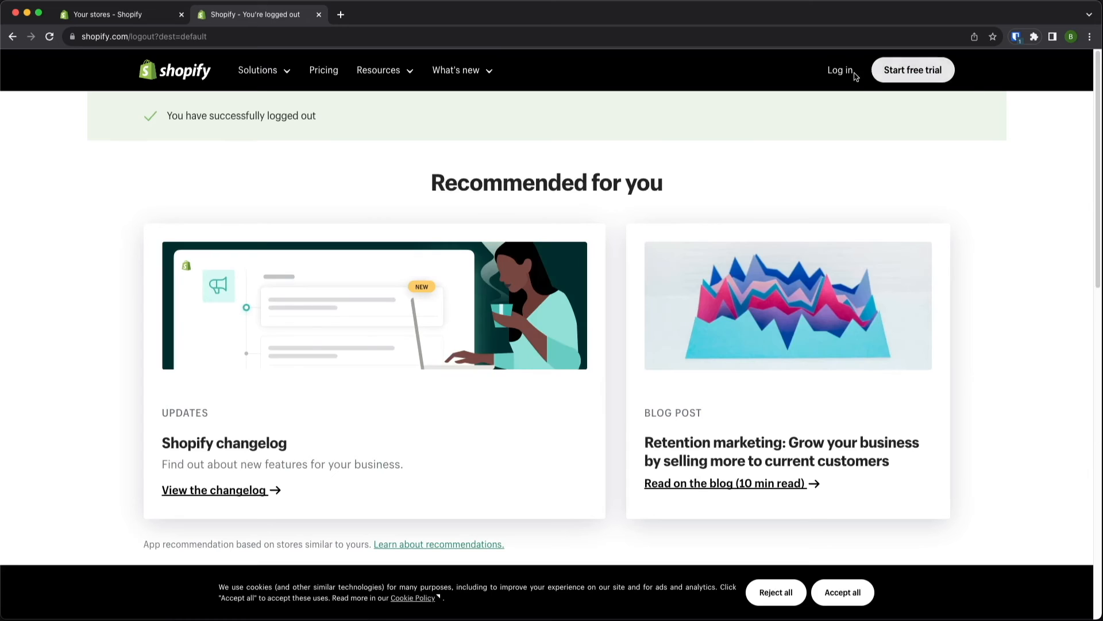
left_click(839, 70)
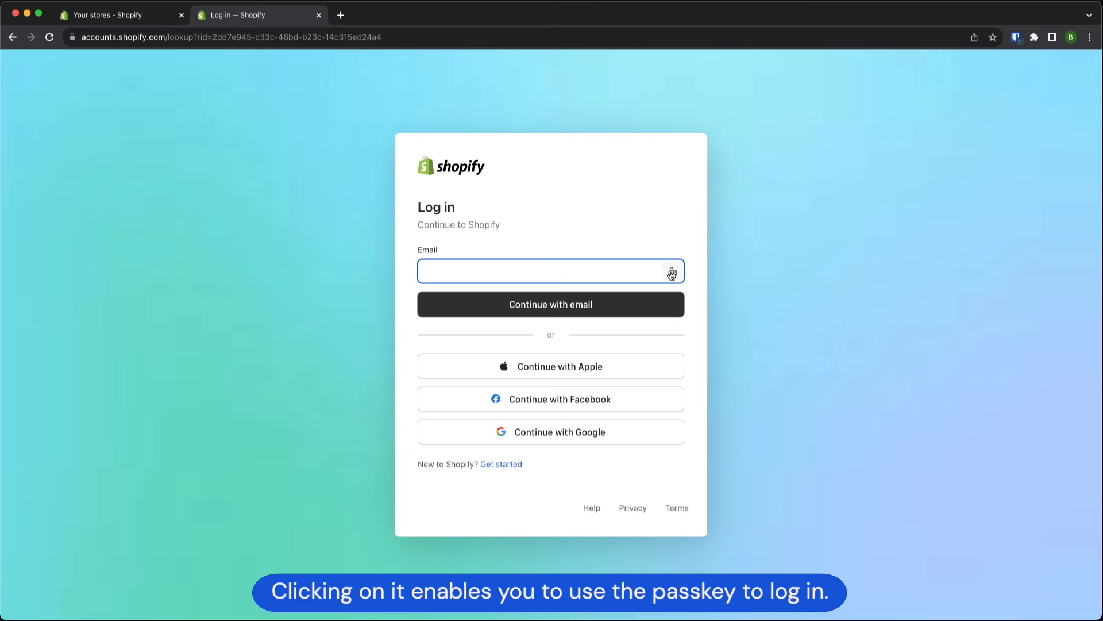
Step: Trigger the passkey offer from the Email field and confirm the Bitwarden passkey login
left_click(670, 272)
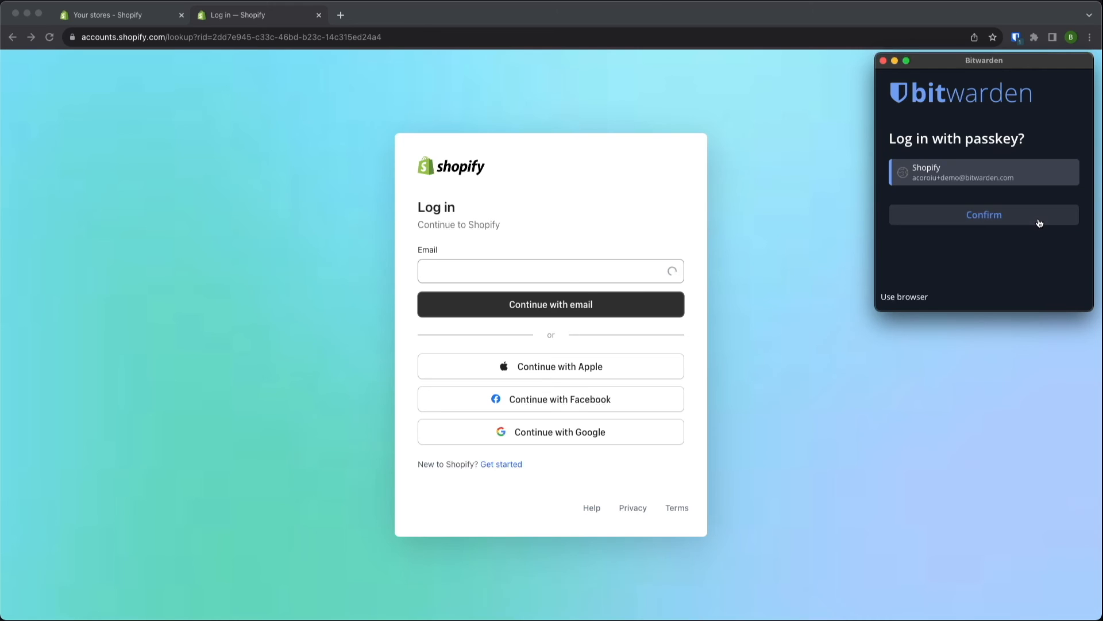
left_click(983, 214)
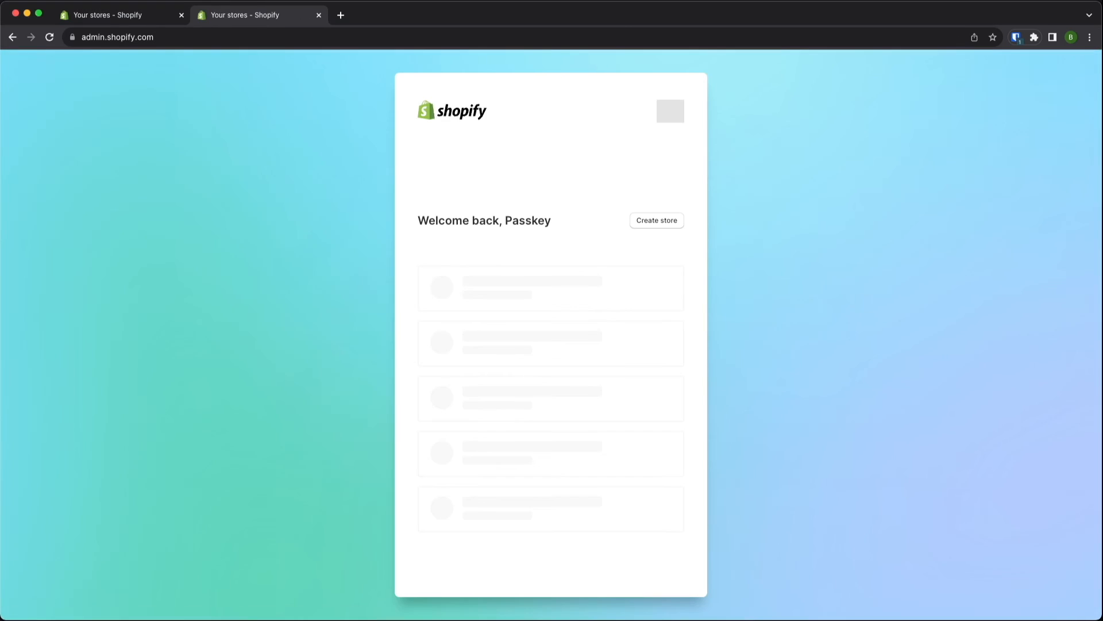